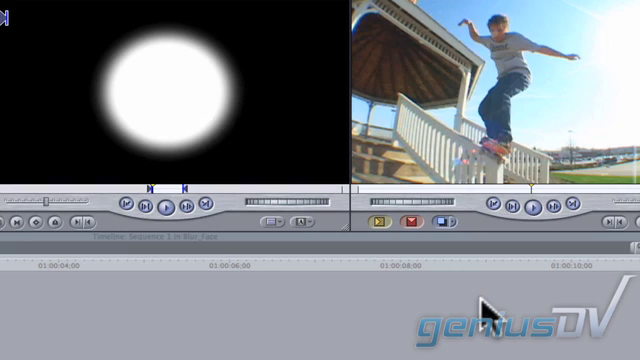
mouse_move(228, 138)
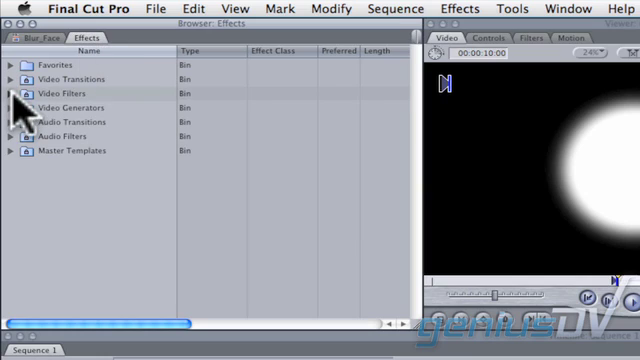
Step: Expand the Video Filters category in the Browser's Effects tab
click(12, 92)
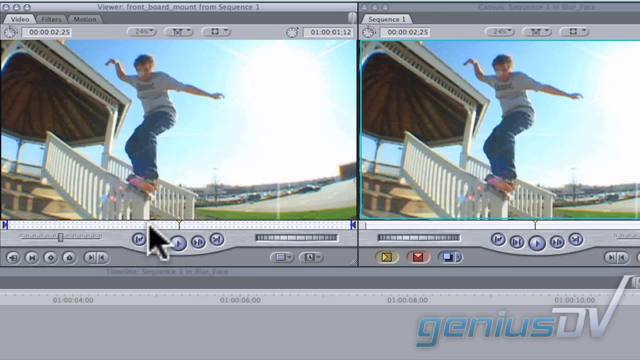
mouse_move(116, 50)
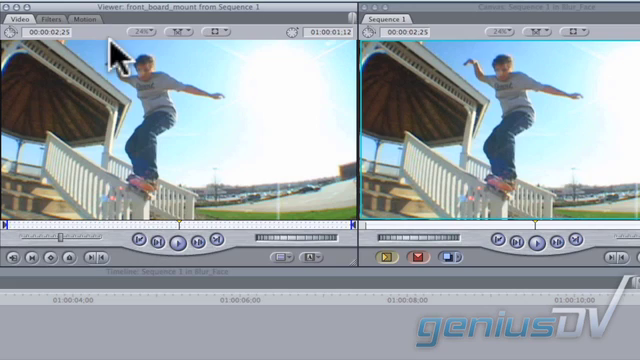
click(52, 16)
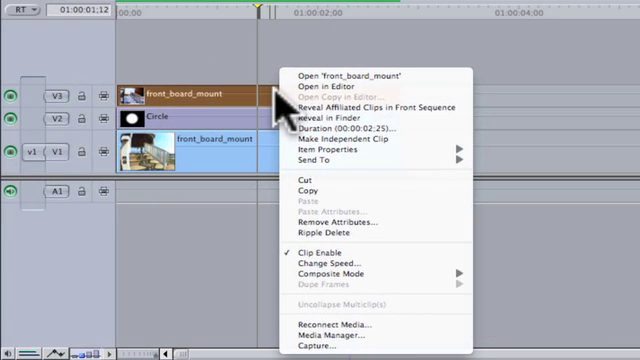
mouse_move(330, 106)
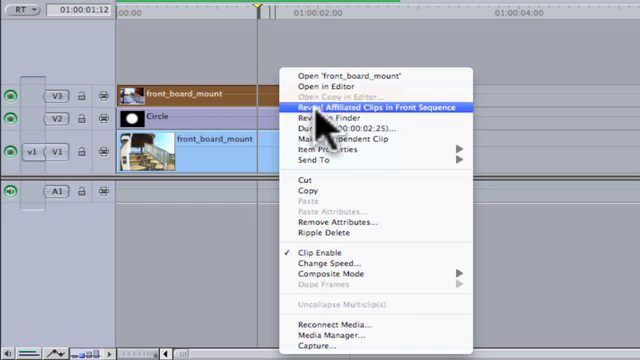
mouse_move(324, 272)
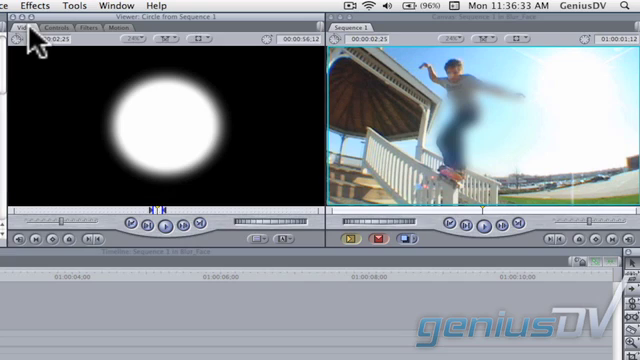
mouse_move(520, 48)
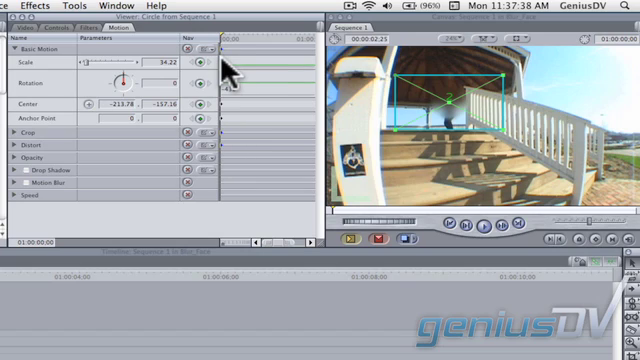
mouse_move(340, 196)
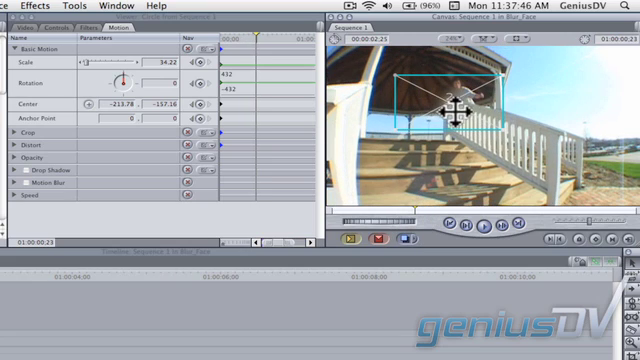
Step: Reposition the circle wireframe in the Canvas over the skateboarder's face
drag(456, 104, 470, 96)
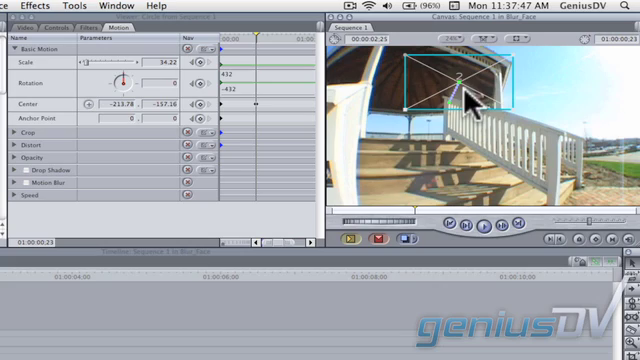